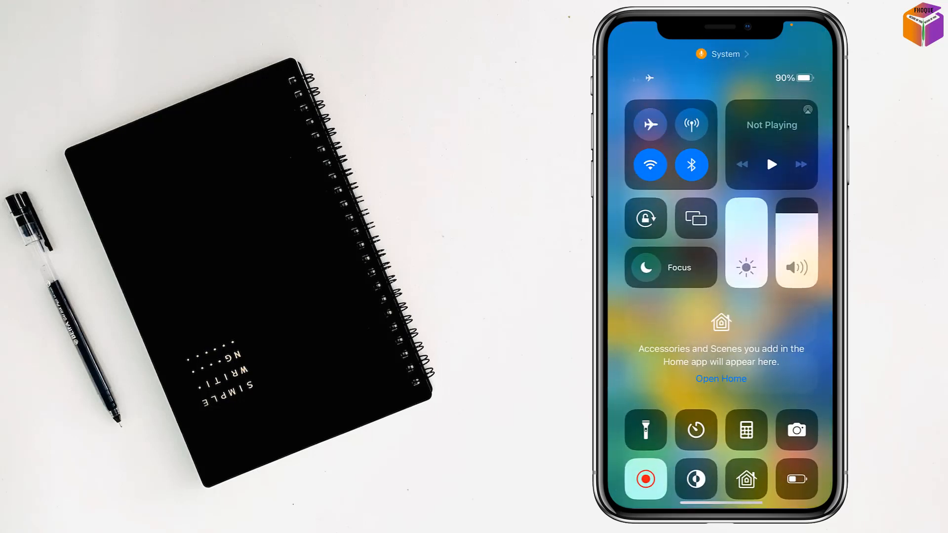
# Start a screen recording from Control Centre
pyautogui.click(650, 124)
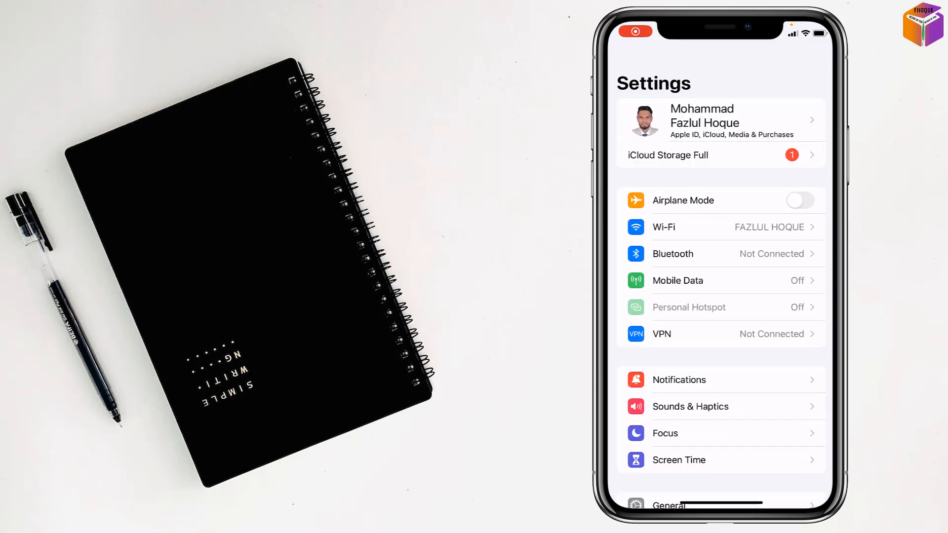
# View Safari's Website Data showing 0 bytes stored, then return to the Home Screen
pyautogui.scroll(-3)
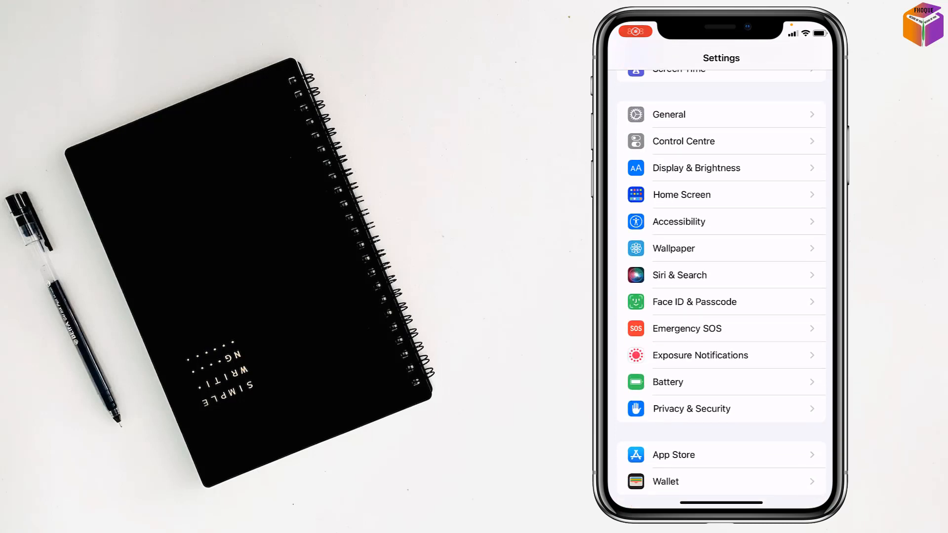
pyautogui.scroll(-3)
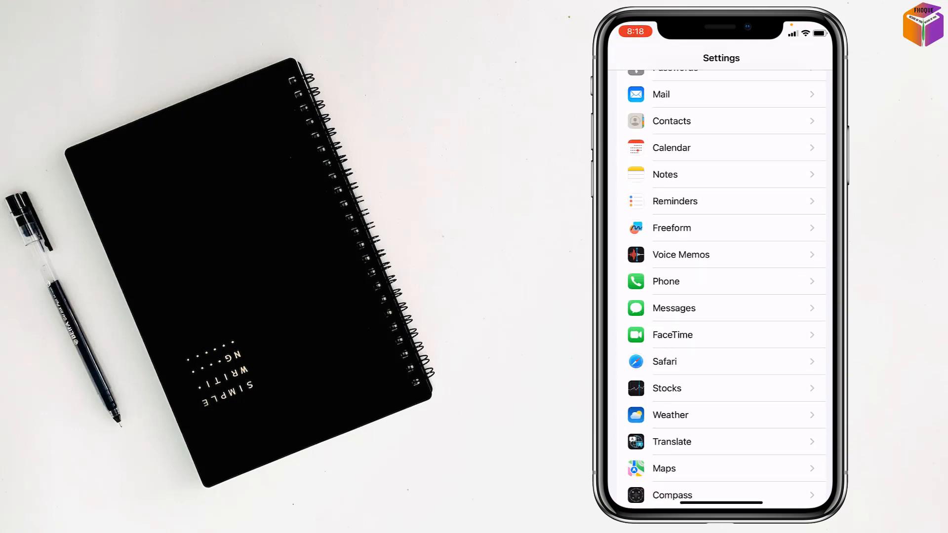
pyautogui.click(664, 361)
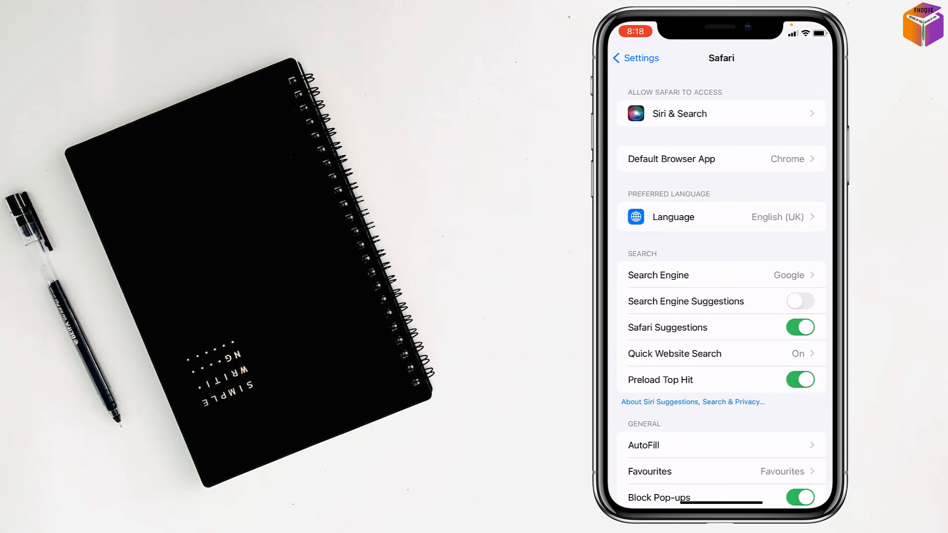
pyautogui.scroll(-3)
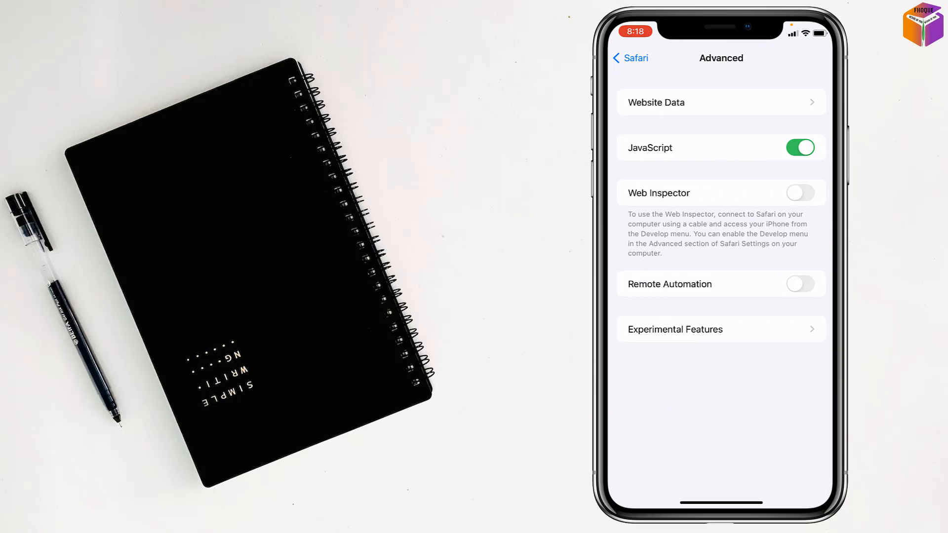
pyautogui.click(720, 102)
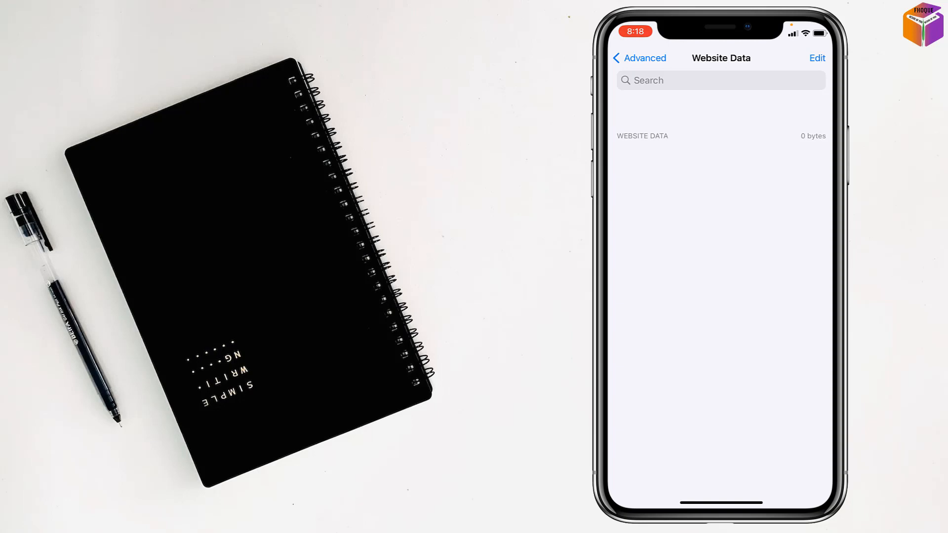
pyautogui.click(639, 58)
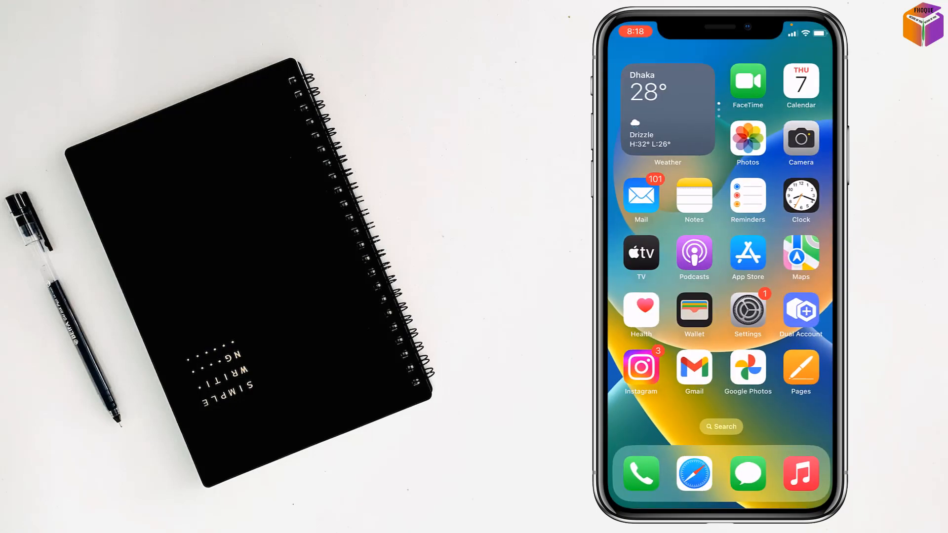
# In General > Date & Time, toggle Set Automatically off and back on with the Dhaka time zone
pyautogui.click(746, 314)
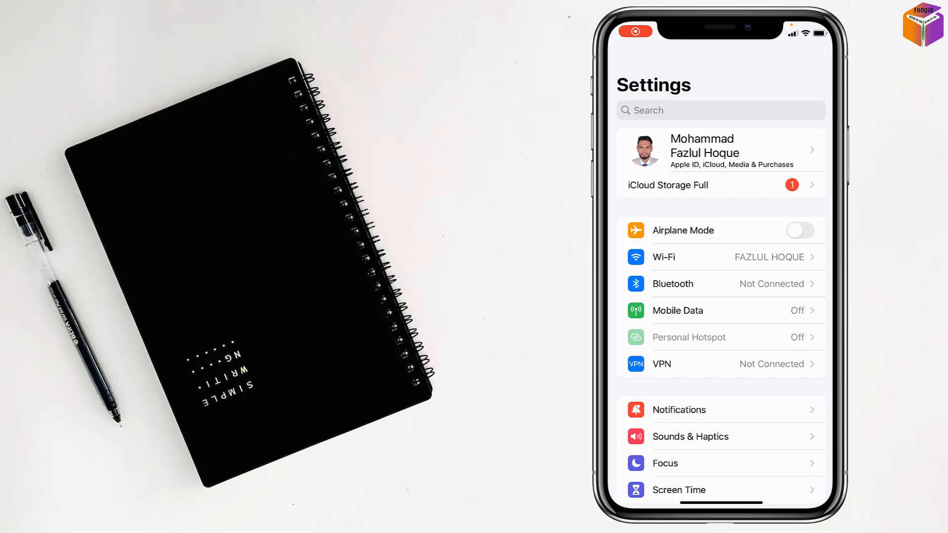
pyautogui.scroll(-3)
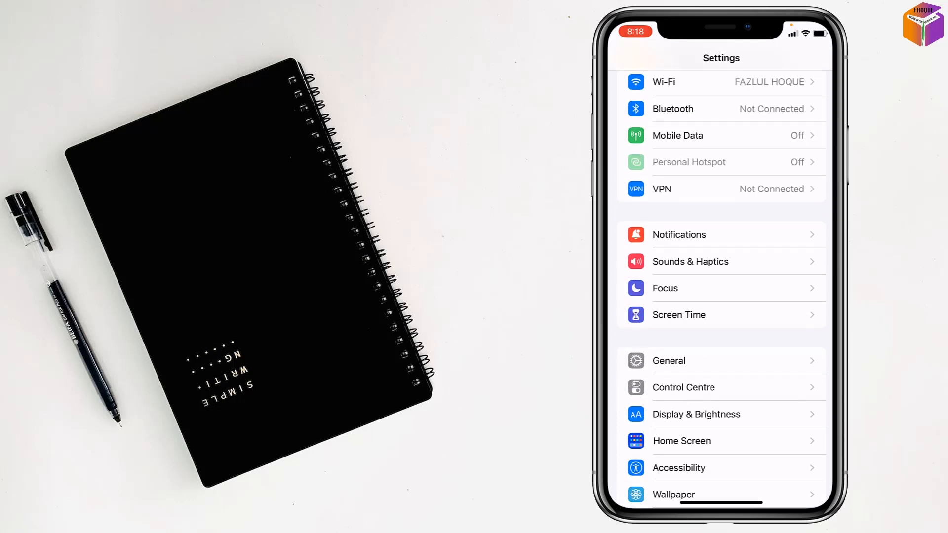
pyautogui.click(668, 361)
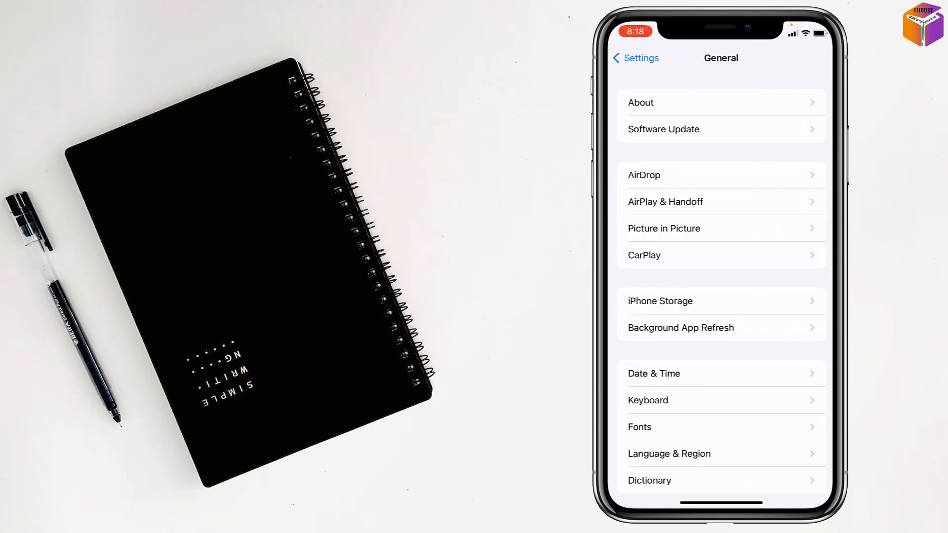
pyautogui.click(653, 373)
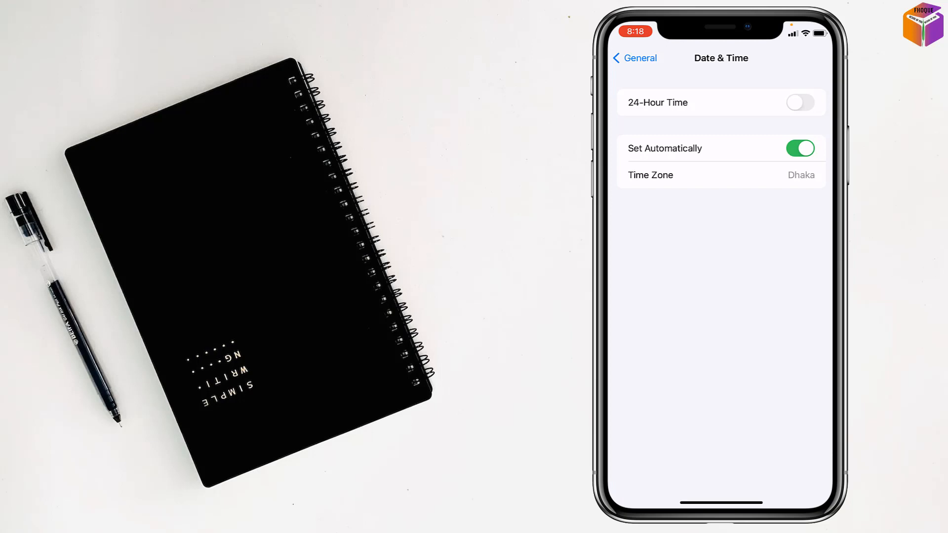
pyautogui.click(800, 148)
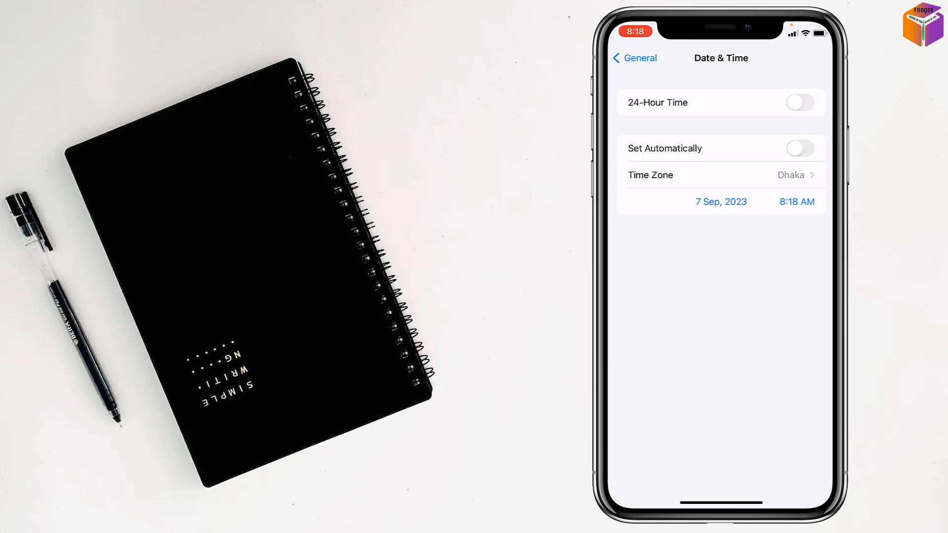
pyautogui.click(799, 148)
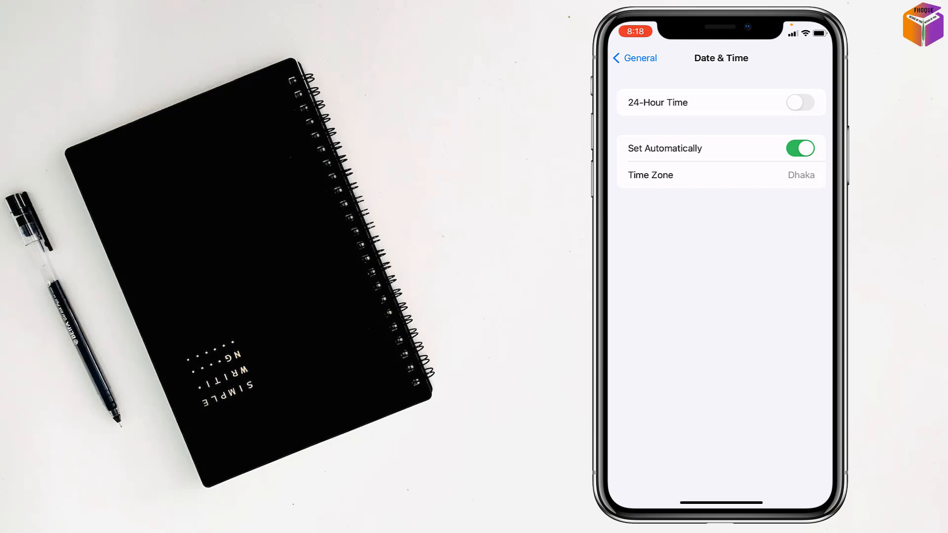
pyautogui.click(634, 58)
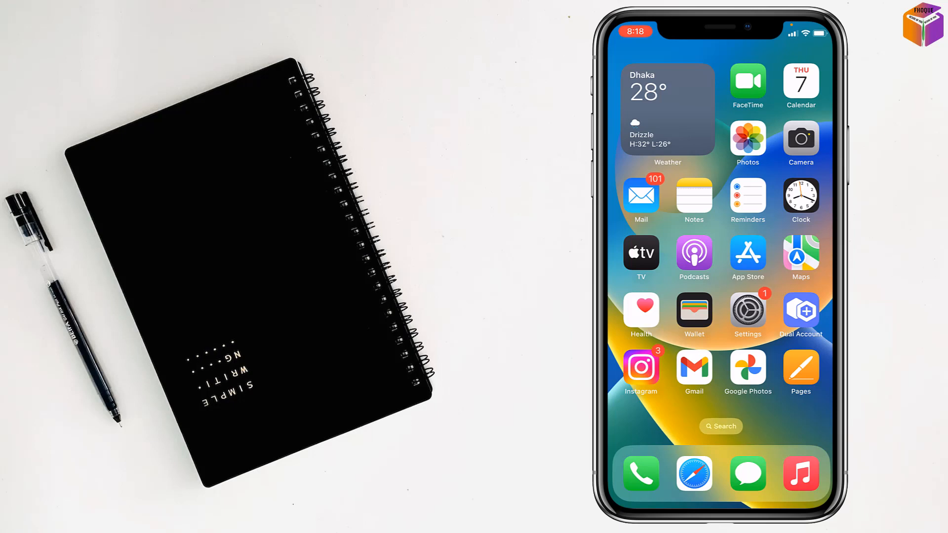
# Choose Reset All Settings under Transfer or Reset iPhone, reaching the passcode prompt
pyautogui.click(748, 312)
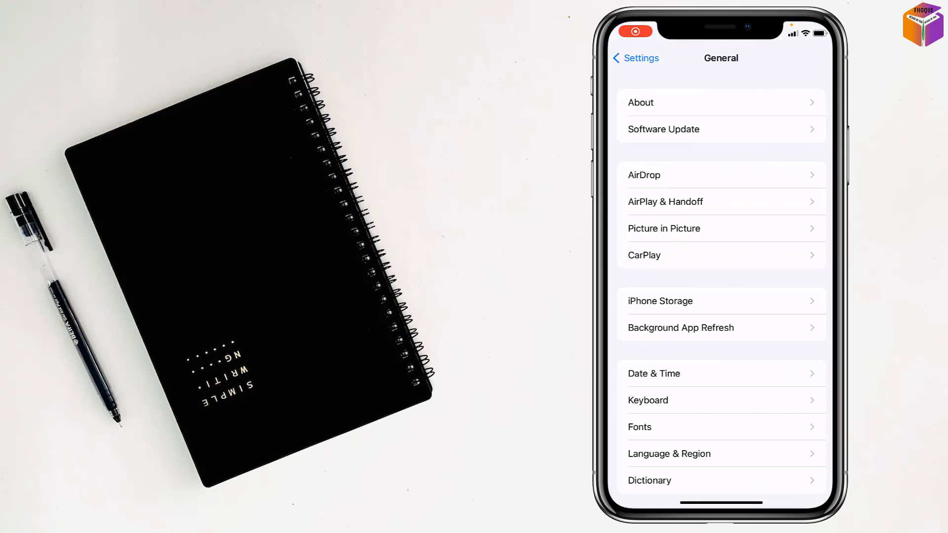
pyautogui.scroll(-3)
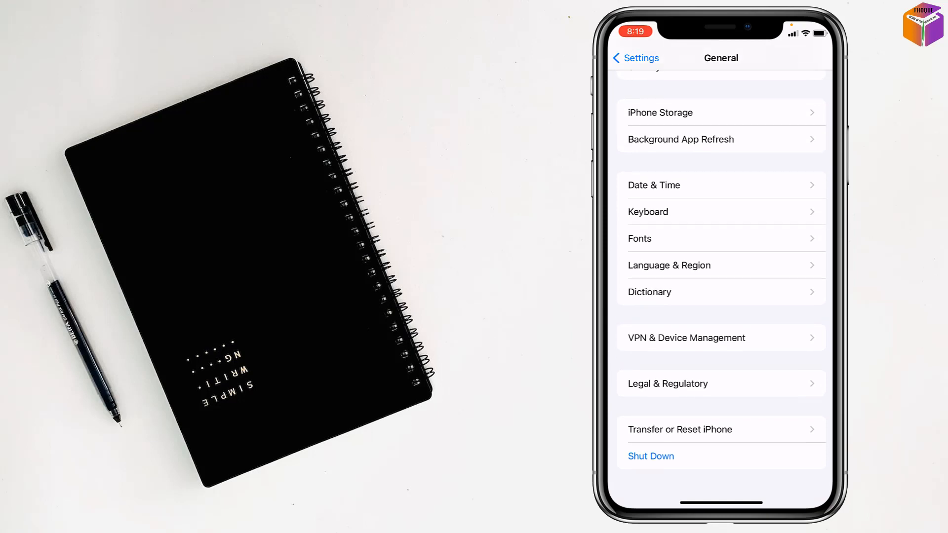
pyautogui.click(680, 430)
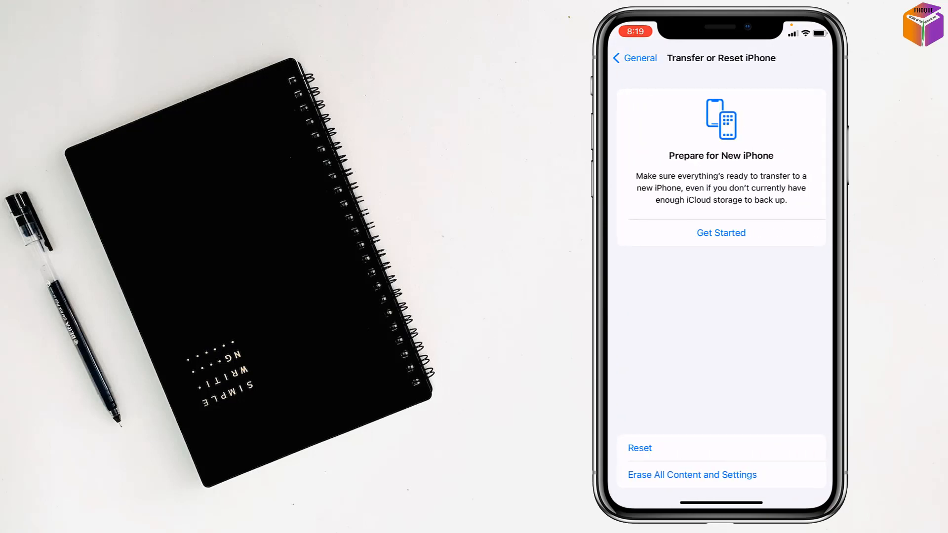
pyautogui.click(639, 449)
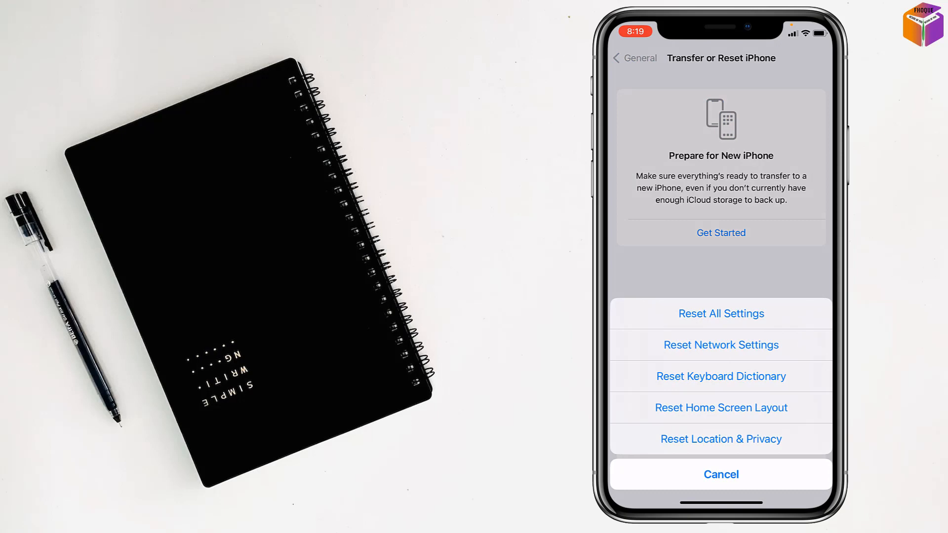
pyautogui.click(720, 314)
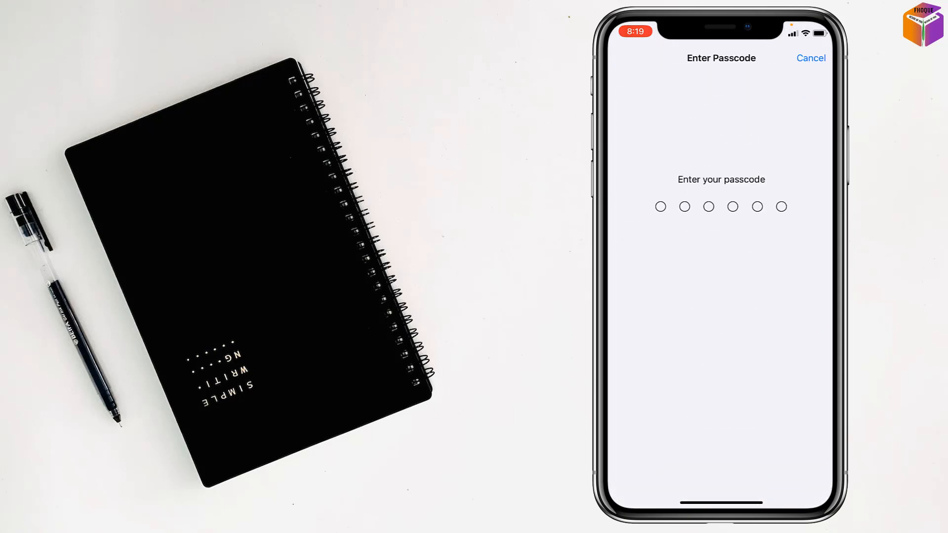